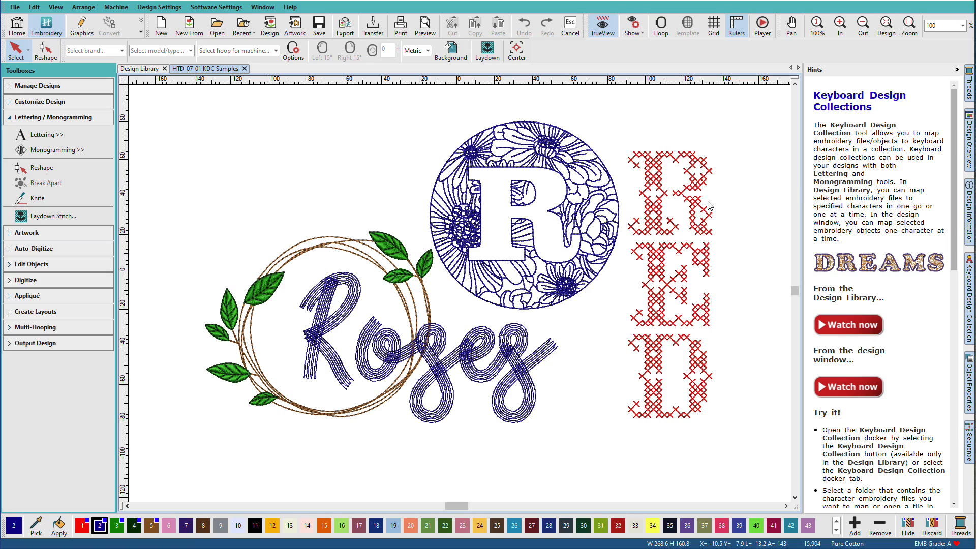
Filter lettering fonts by type to Keyboard Design Collection and browse the collection's font list
{"action": "left_click", "coordinate": [956, 69]}
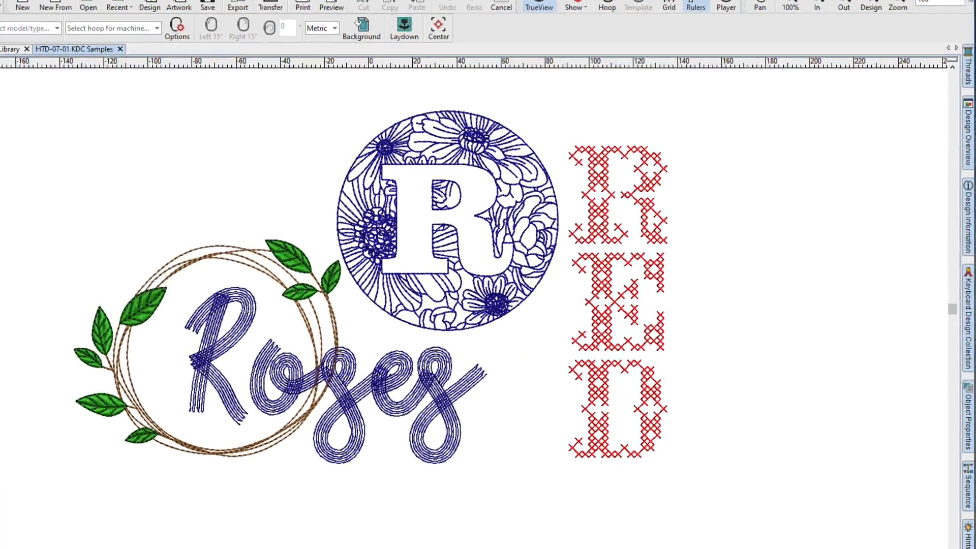
{"action": "left_click", "coordinate": [884, 167]}
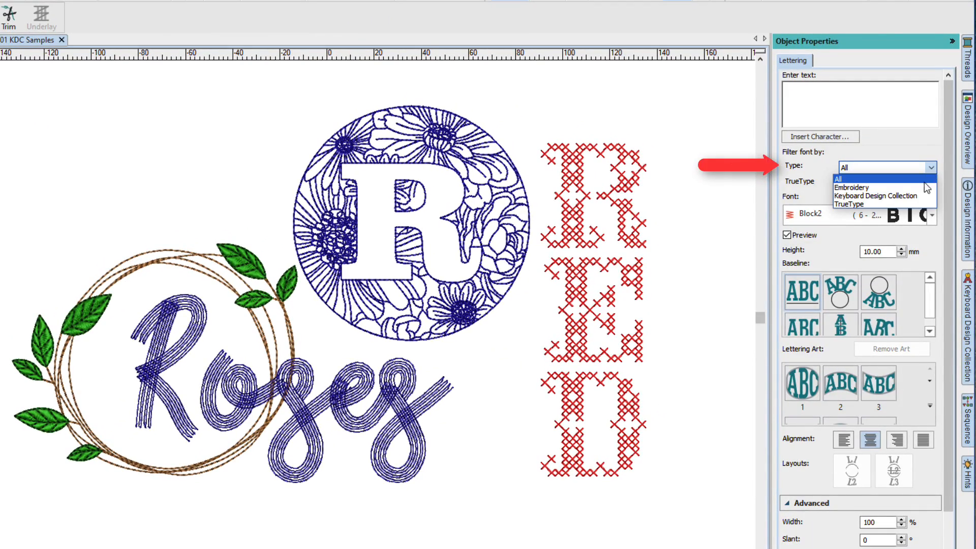
{"action": "left_click", "coordinate": [879, 195]}
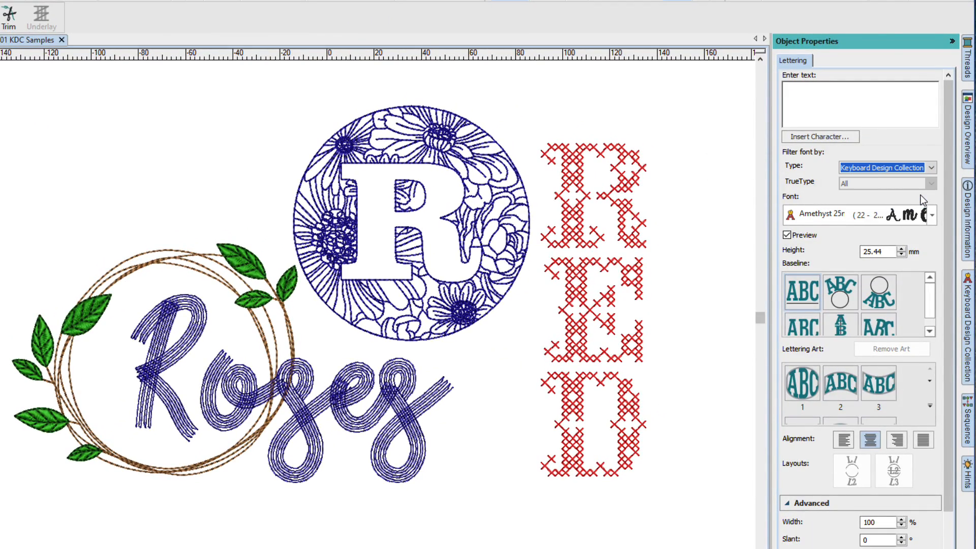
{"action": "left_click", "coordinate": [930, 214]}
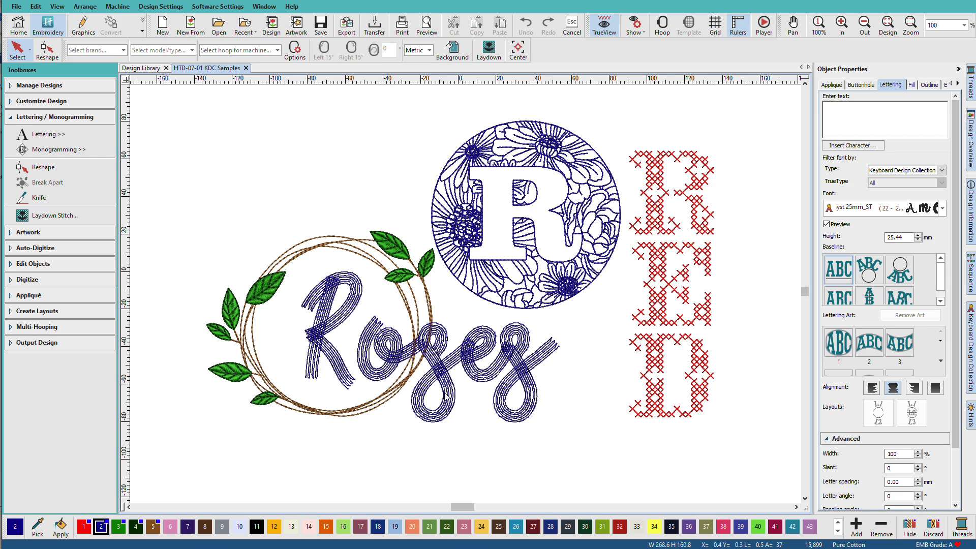
{"action": "mouse_move", "coordinate": [630, 291]}
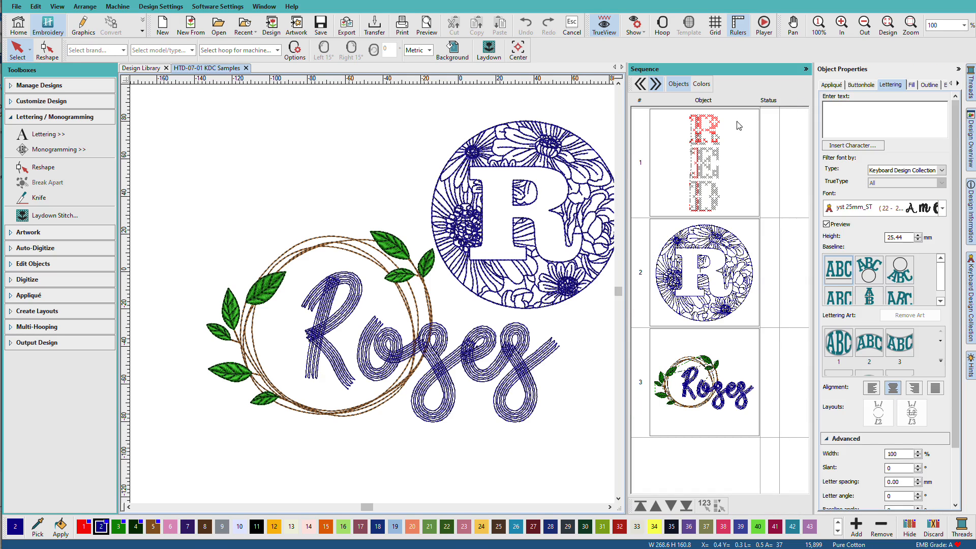
Switch the Sequence docker to details view, showing each object's type and stitch count
{"action": "left_click", "coordinate": [640, 84]}
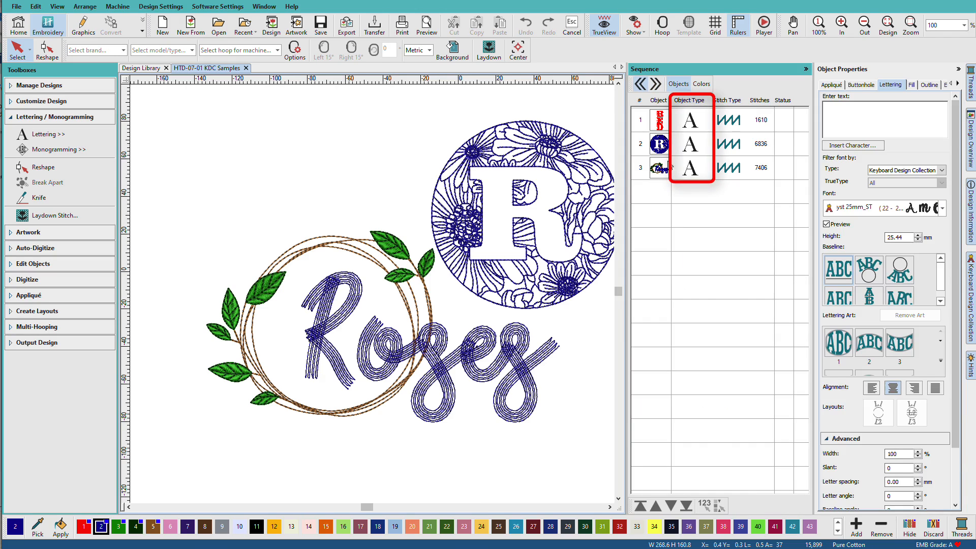
{"action": "mouse_move", "coordinate": [696, 175]}
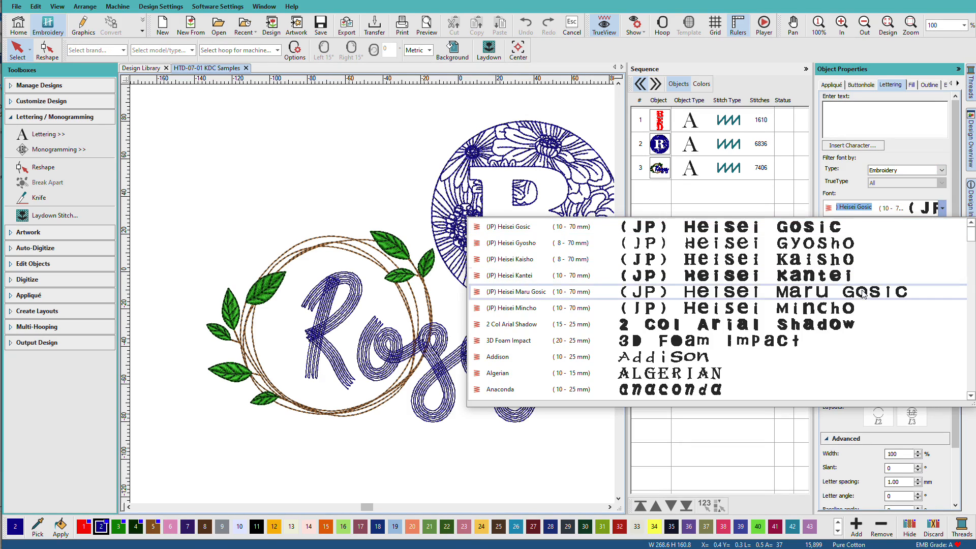
{"action": "mouse_move", "coordinate": [826, 357]}
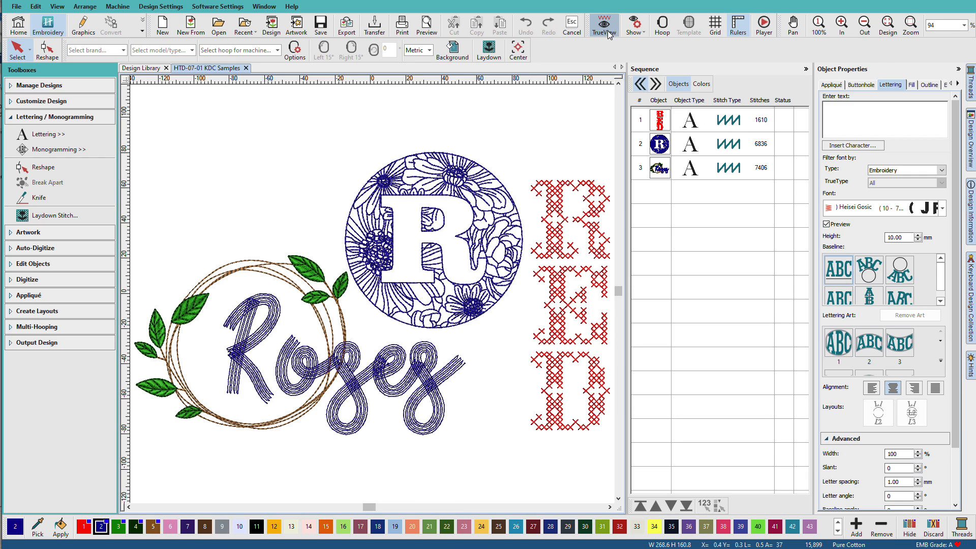
Turn TrueView off so stitches appear as plain lines with connecting runs
{"action": "left_click", "coordinate": [602, 24]}
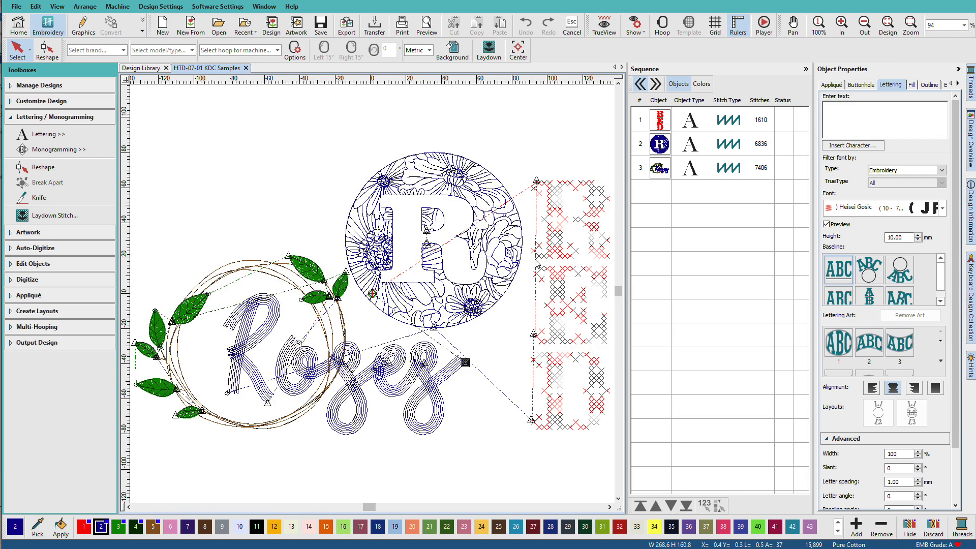
{"action": "mouse_move", "coordinate": [533, 390]}
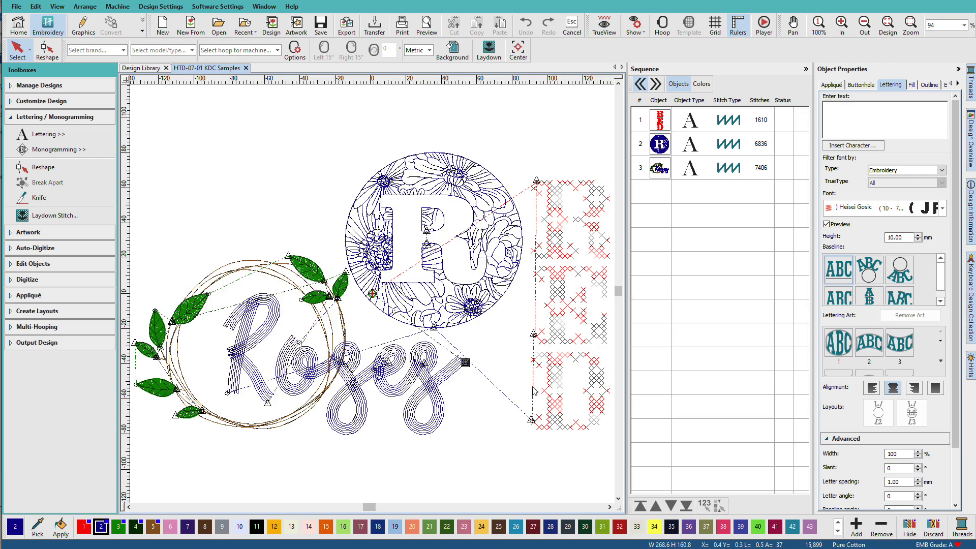
{"action": "mouse_move", "coordinate": [578, 249]}
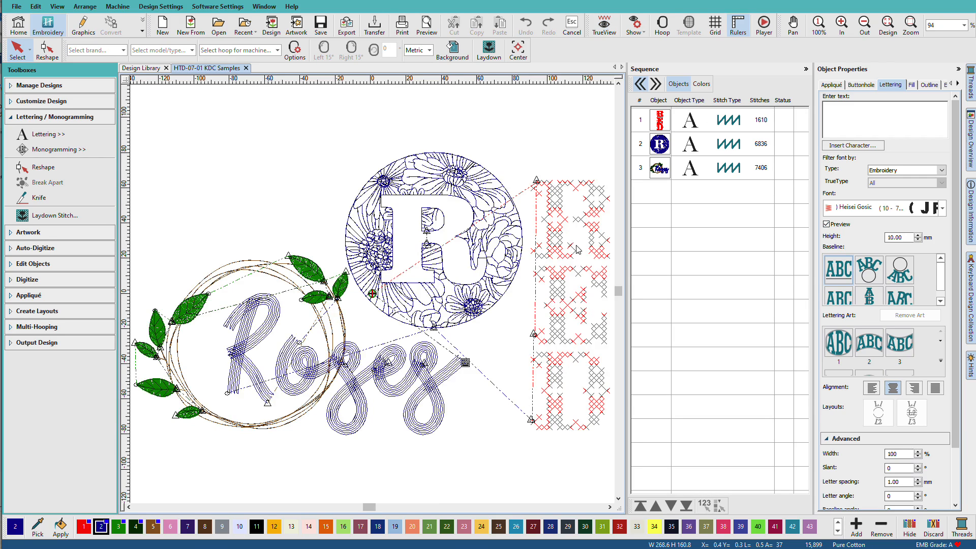
{"action": "mouse_move", "coordinate": [615, 236]}
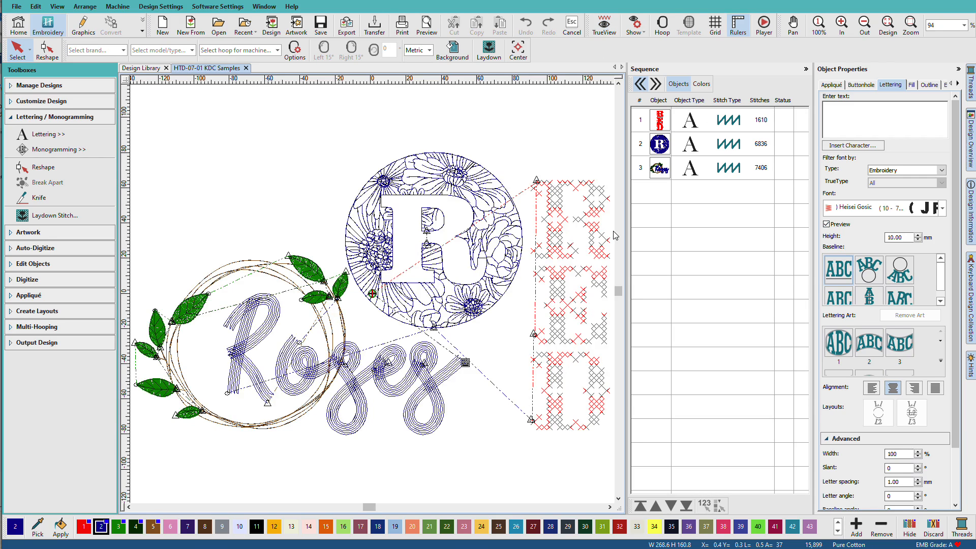
{"action": "mouse_move", "coordinate": [537, 185]}
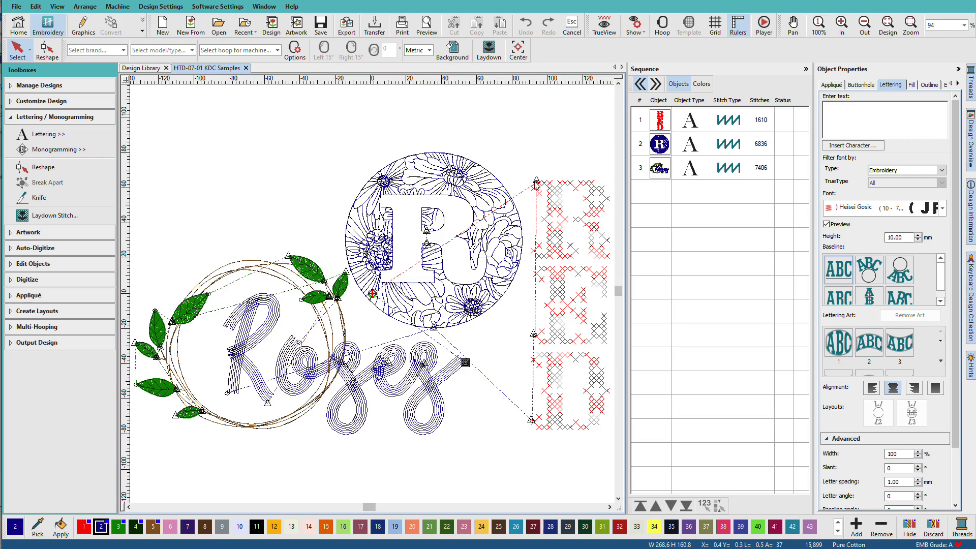
{"action": "mouse_move", "coordinate": [554, 200]}
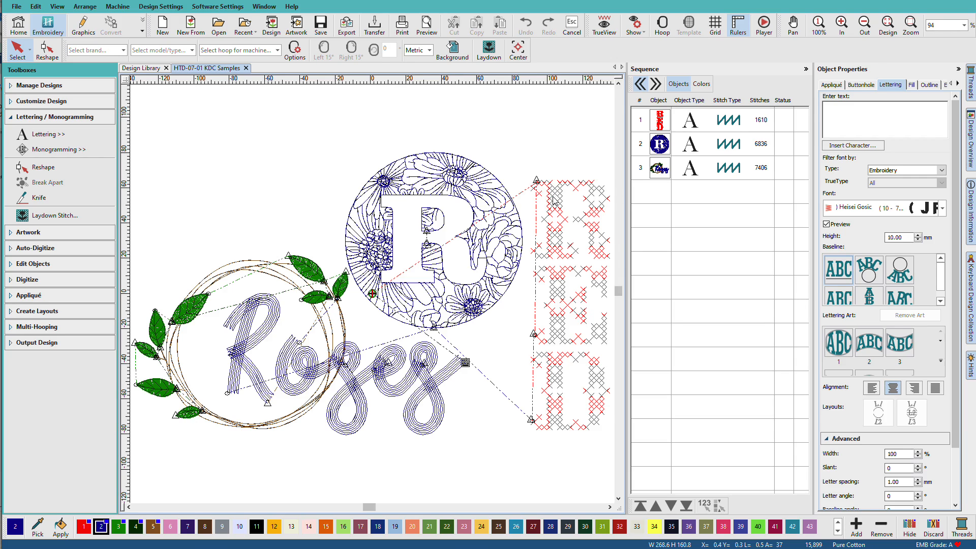
{"action": "mouse_move", "coordinate": [554, 201]}
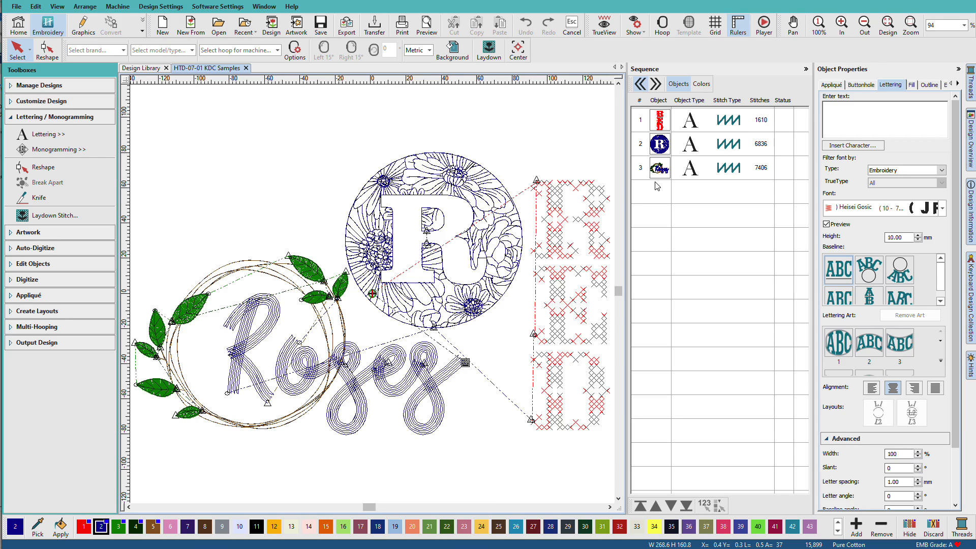
{"action": "mouse_move", "coordinate": [841, 328]}
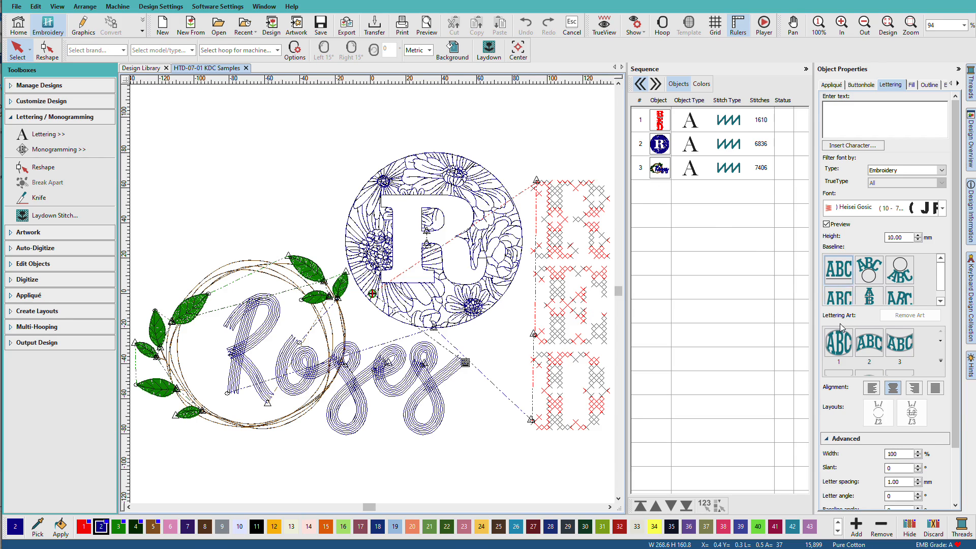
{"action": "mouse_move", "coordinate": [808, 336]}
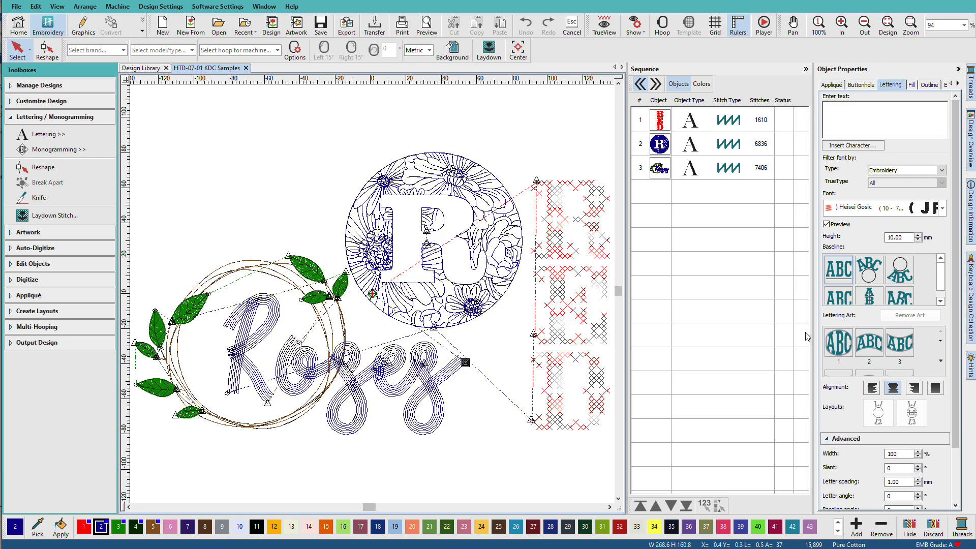
{"action": "mouse_move", "coordinate": [805, 336]}
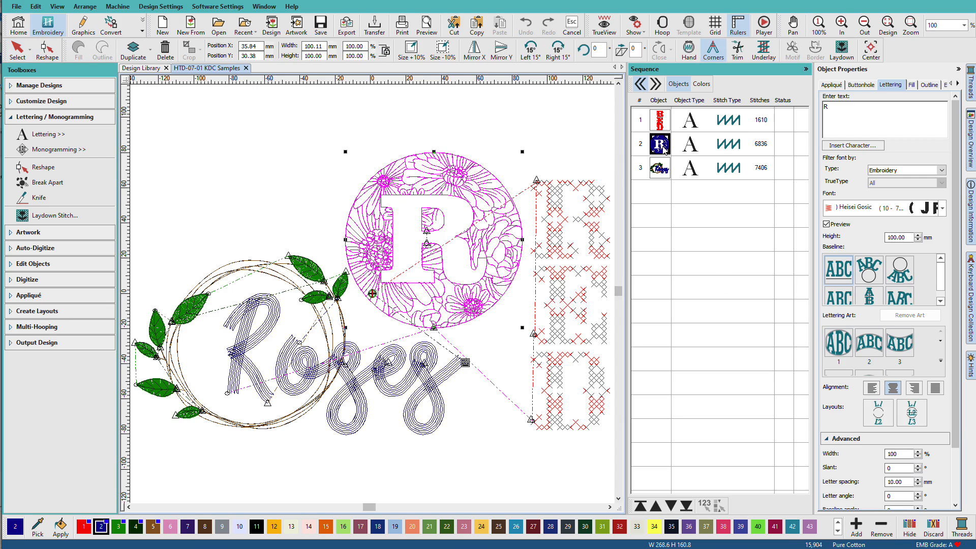
Select the floral R monogram to show text R in Redwork font at 100 mm
{"action": "left_click", "coordinate": [659, 144]}
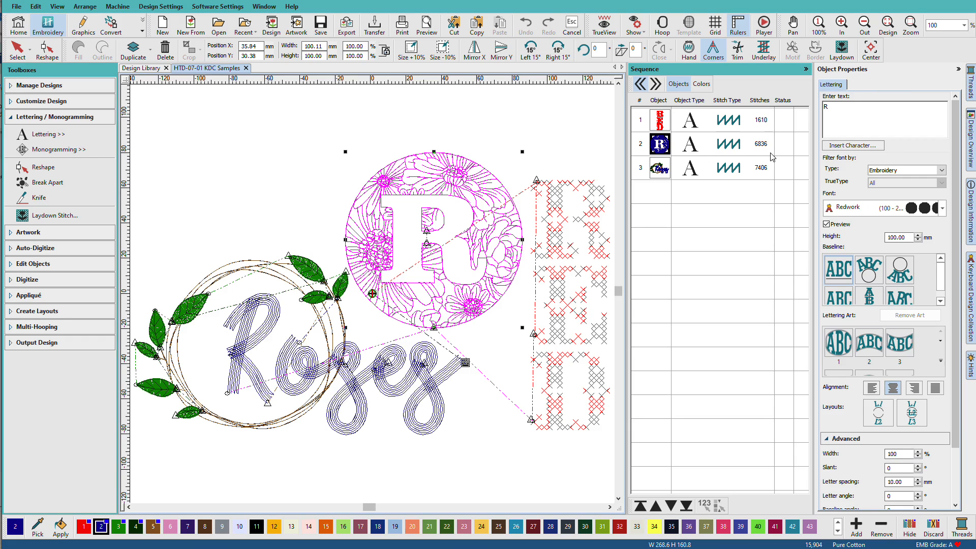